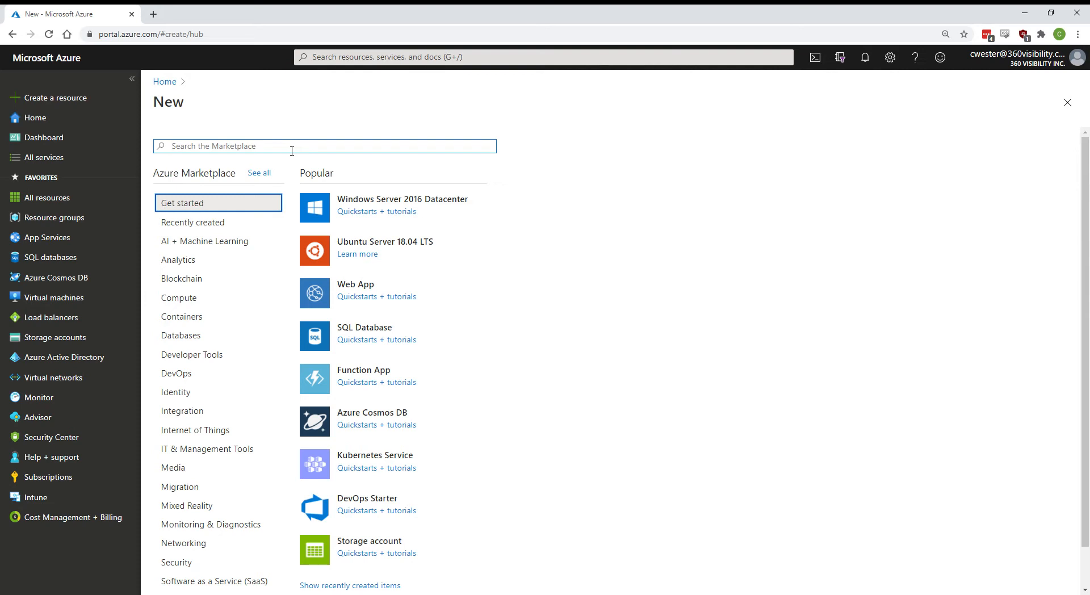
Search the Marketplace for 'storage acco' and open the Storage account offering
{"action": "type", "text": "s"}
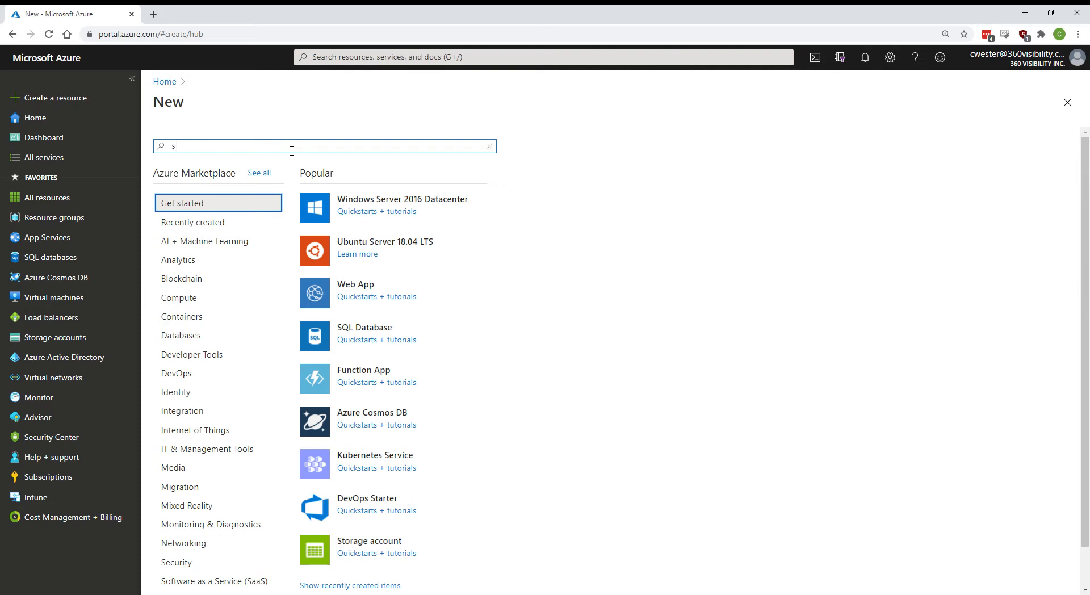
{"action": "type", "text": "storage acco"}
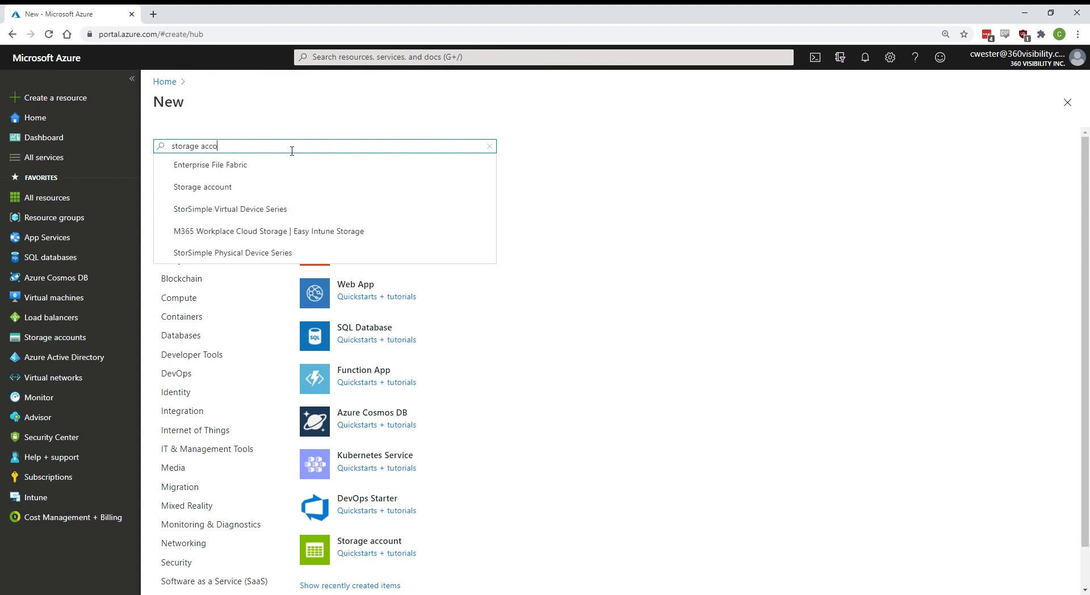
{"action": "left_click", "coordinate": [202, 186]}
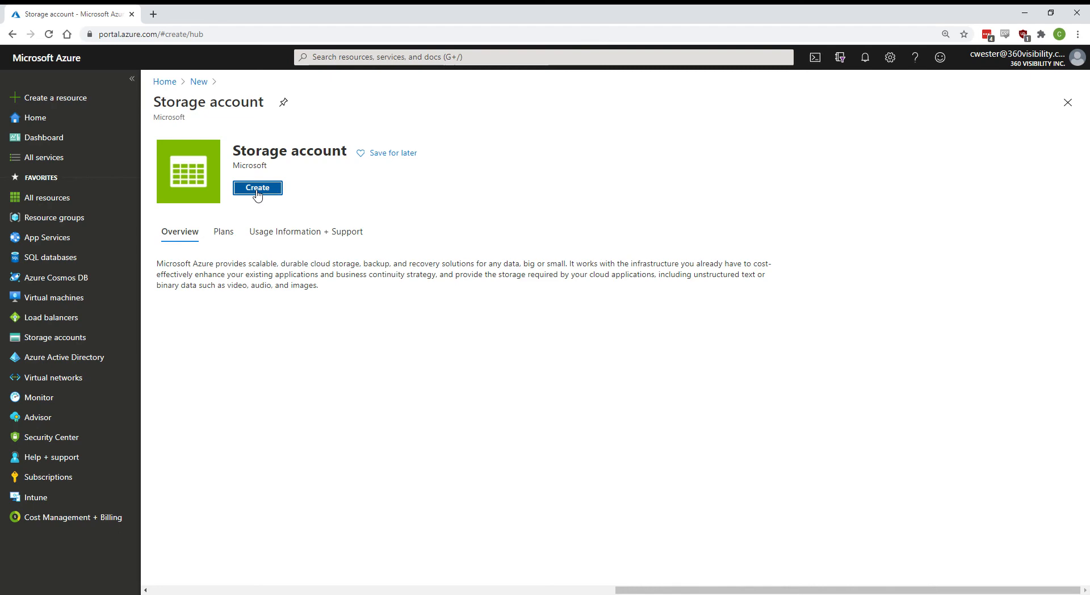
Start a new storage account with a newly created resource group named AzureFilesRG
{"action": "left_click", "coordinate": [257, 188]}
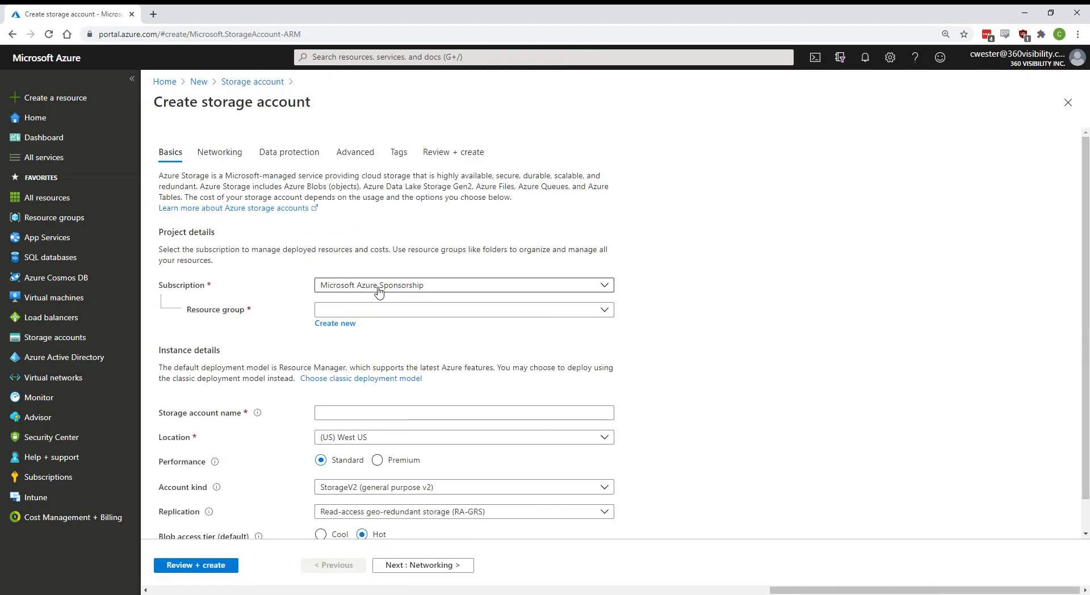
{"action": "left_click", "coordinate": [334, 324]}
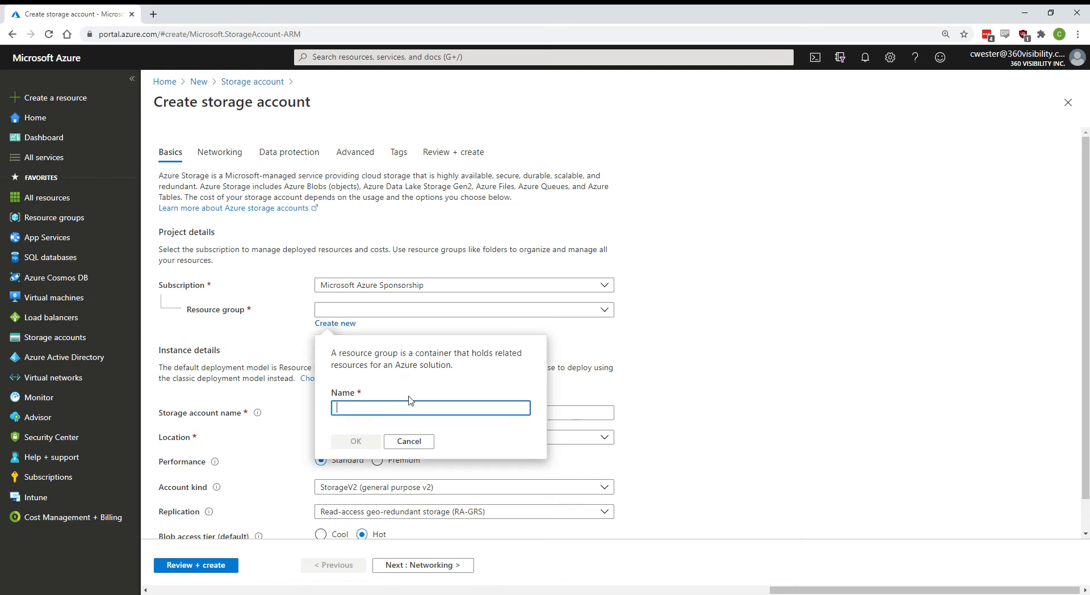
{"action": "type", "text": "AzureFiles"}
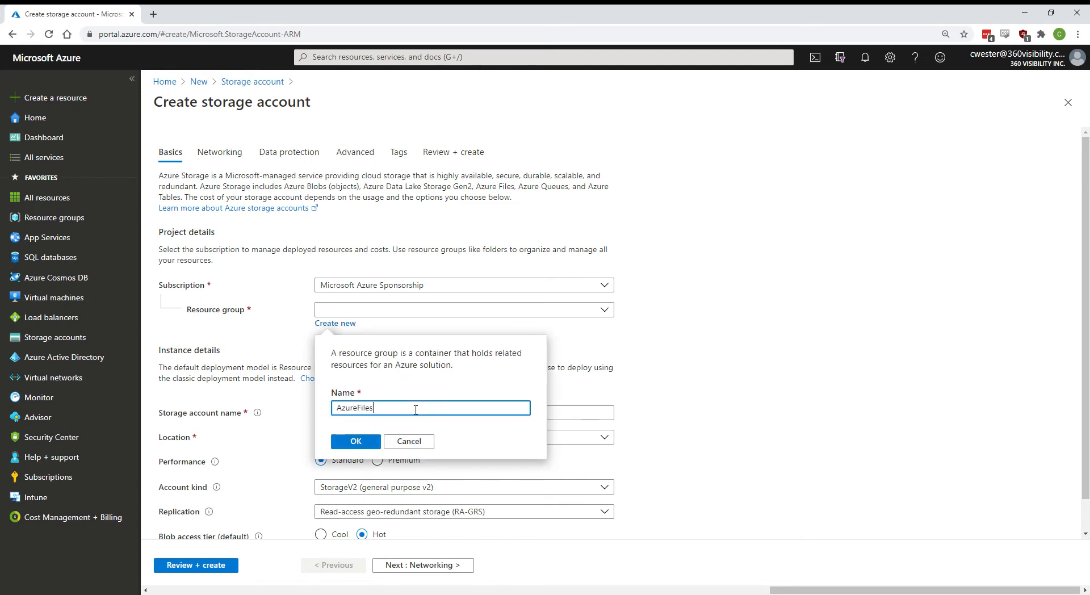
{"action": "left_click", "coordinate": [354, 441]}
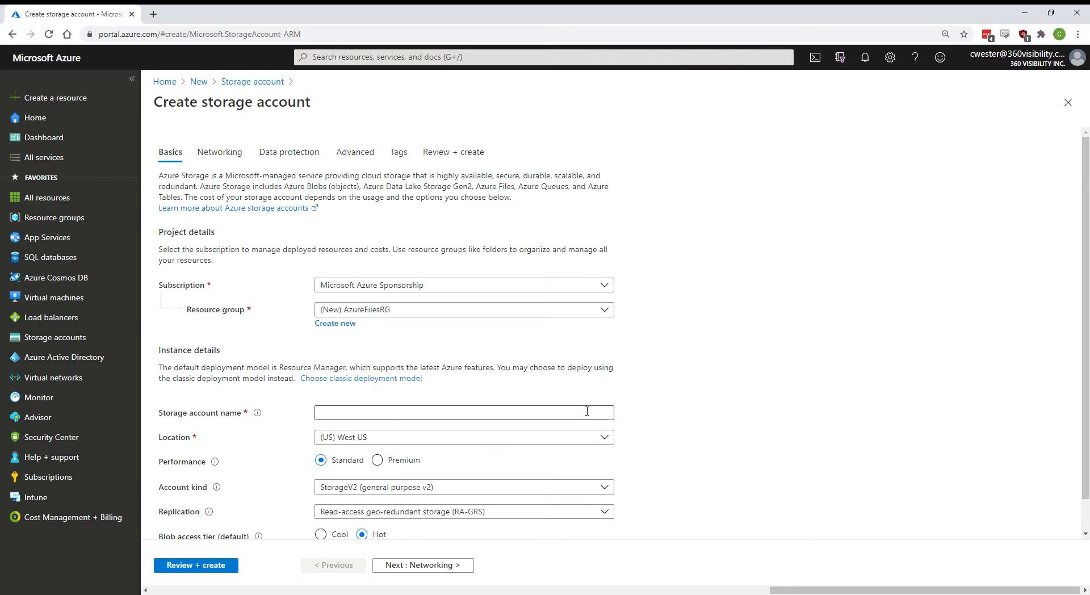
Enter navsourcefiles as the storage account name
{"action": "type", "text": "na"}
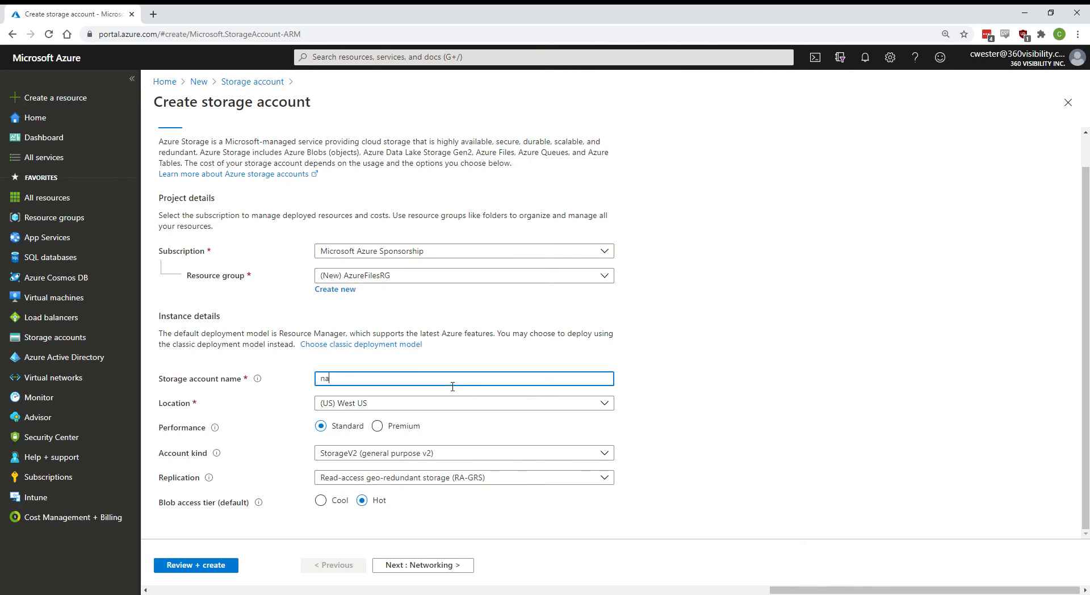
{"action": "type", "text": "vsource"}
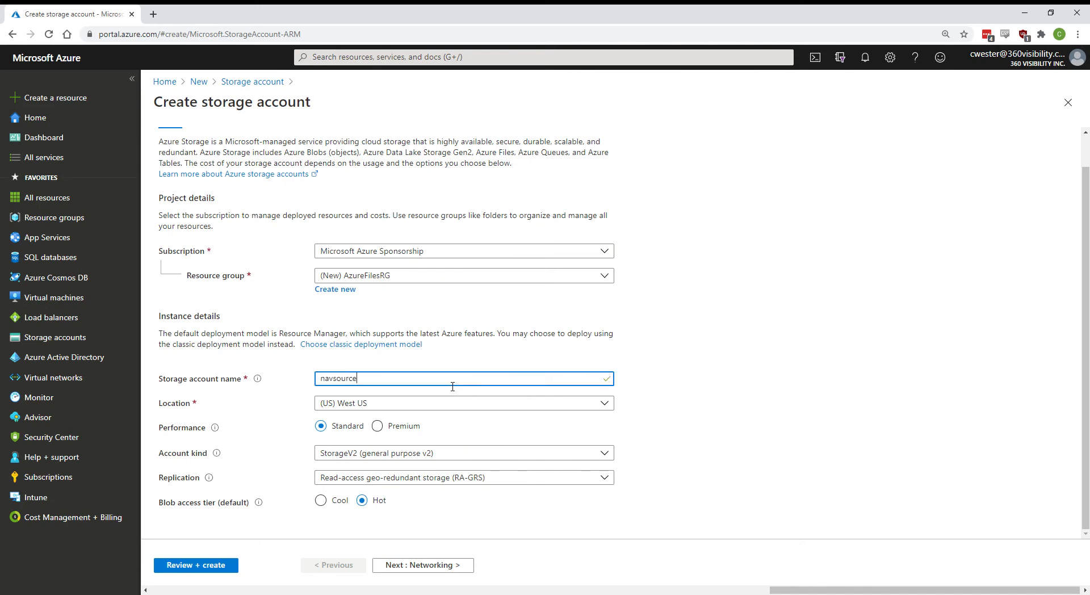
{"action": "type", "text": "giles"}
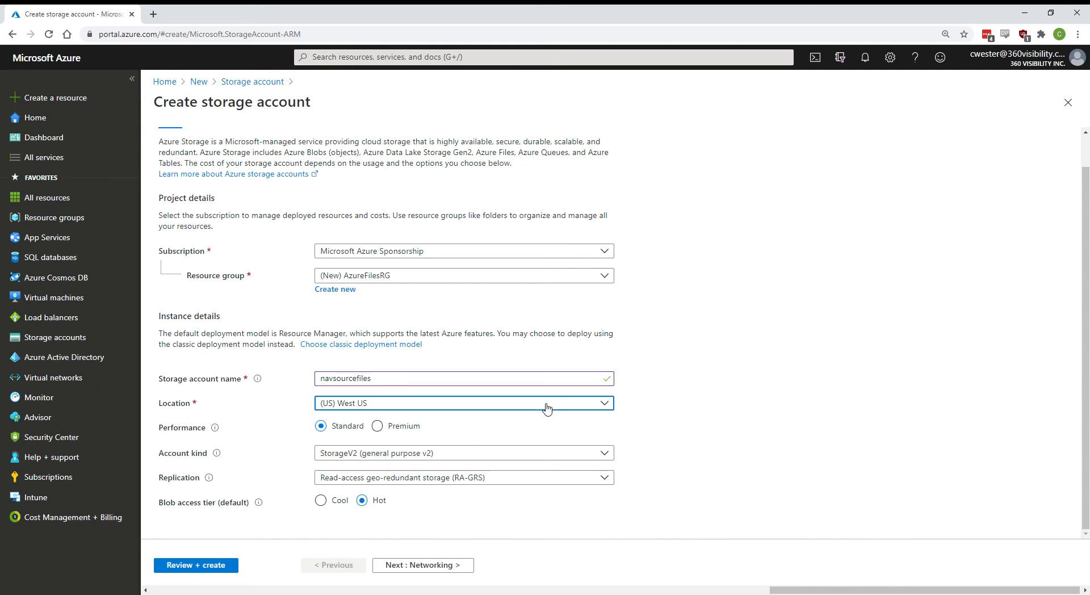
Set the location to (US) East US 2 and replication to locally-redundant storage (LRS)
{"action": "left_click", "coordinate": [464, 403]}
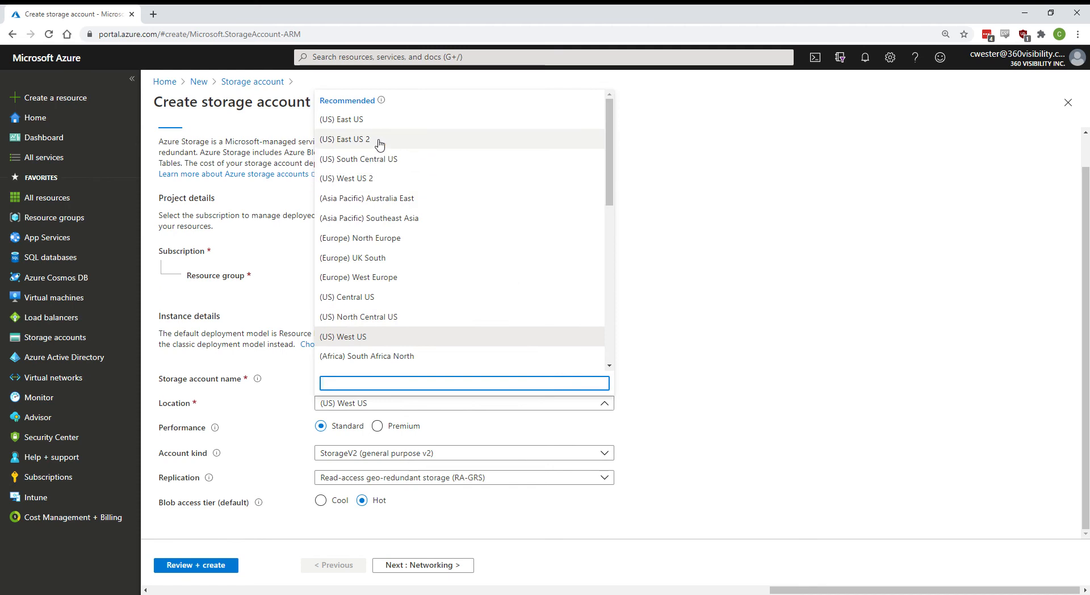
{"action": "left_click", "coordinate": [345, 139]}
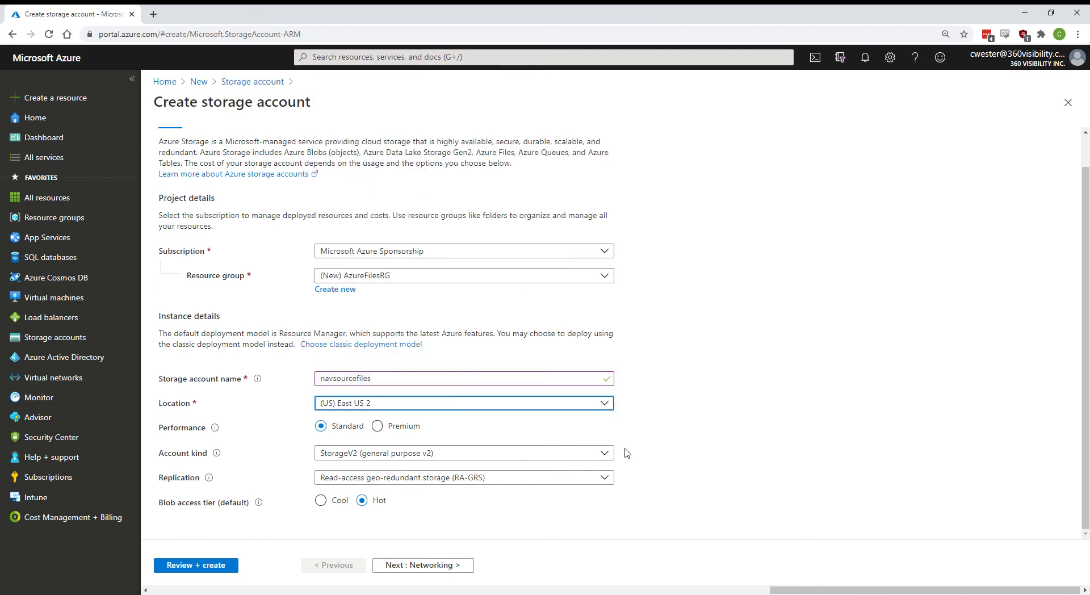
{"action": "mouse_move", "coordinate": [373, 445]}
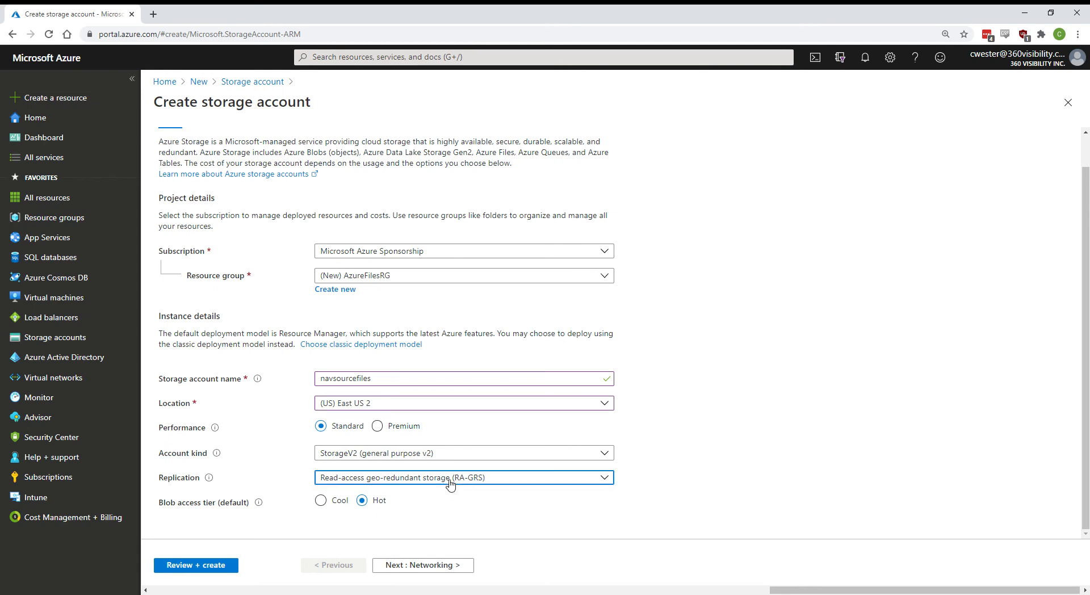
{"action": "left_click", "coordinate": [463, 478]}
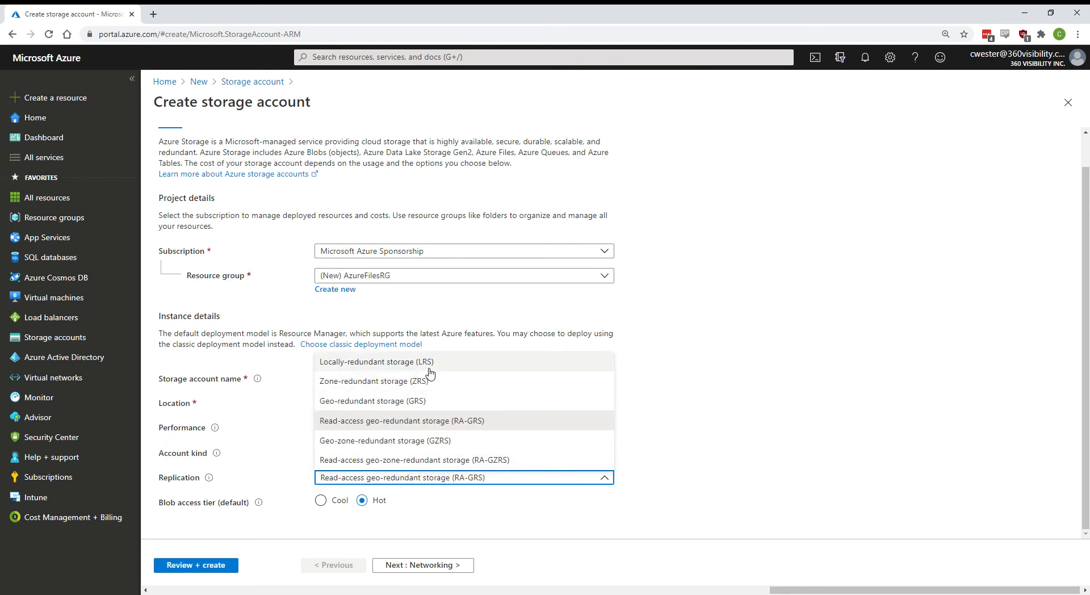
{"action": "left_click", "coordinate": [376, 361]}
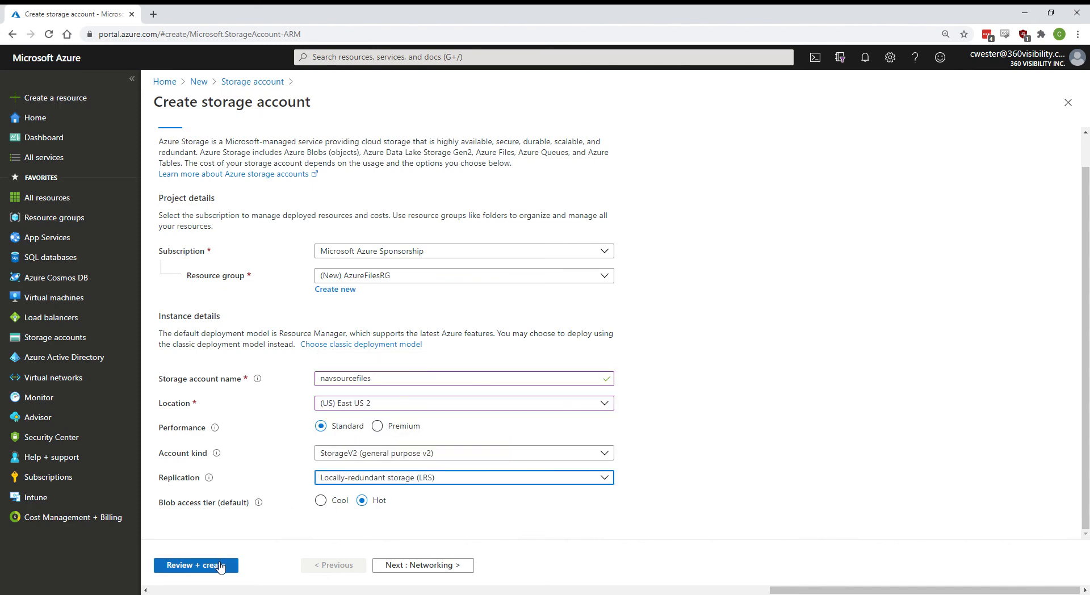
Run Review + create, scroll through the validated summary, and submit the account
{"action": "left_click", "coordinate": [196, 565]}
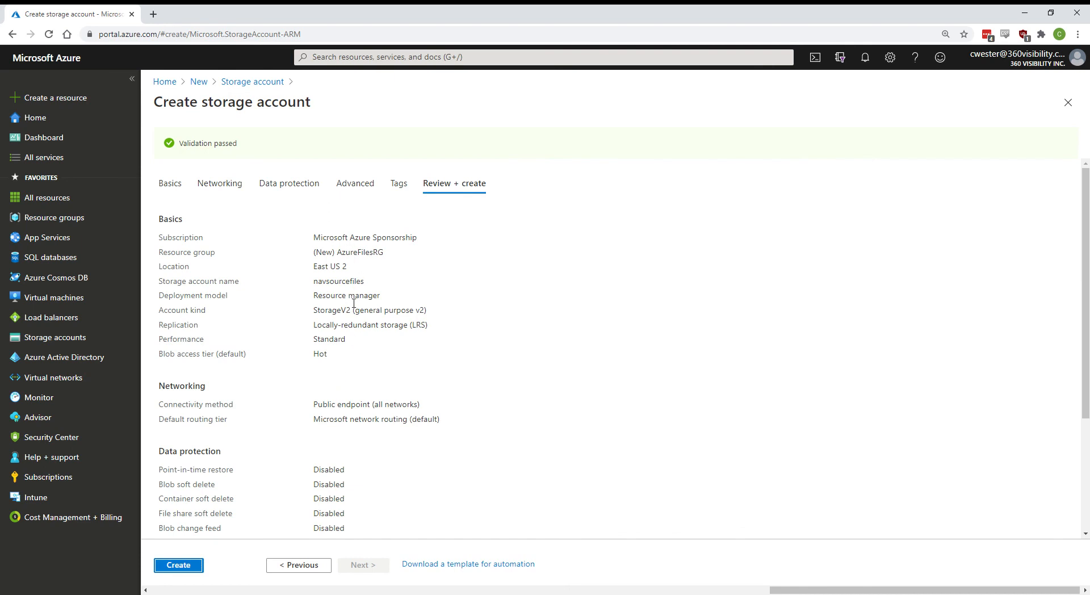
{"action": "scroll", "scroll_direction": "down", "scroll_amount": 3}
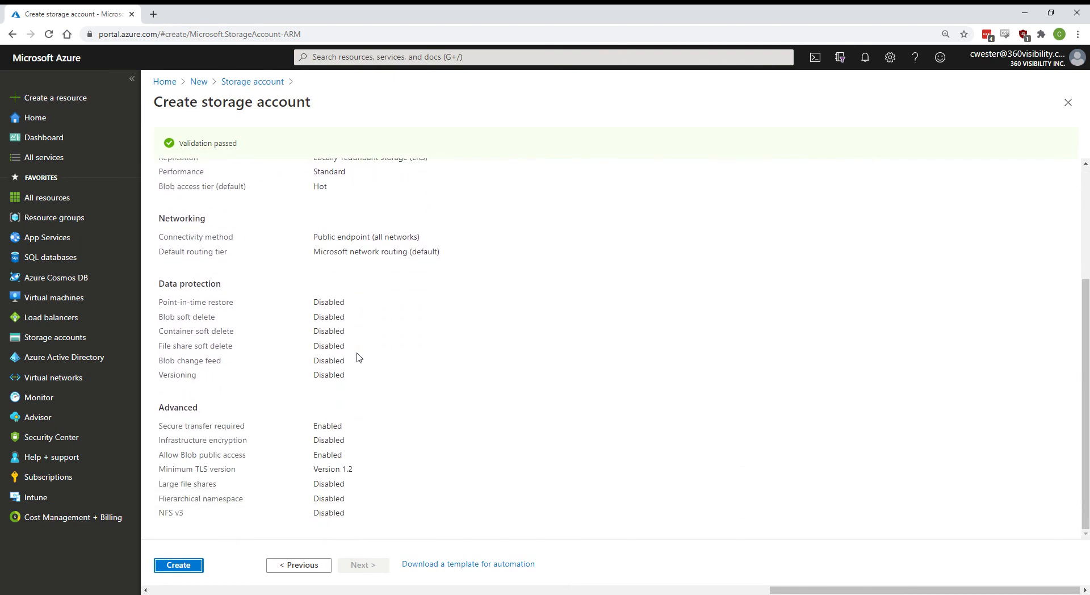
{"action": "left_click", "coordinate": [178, 565]}
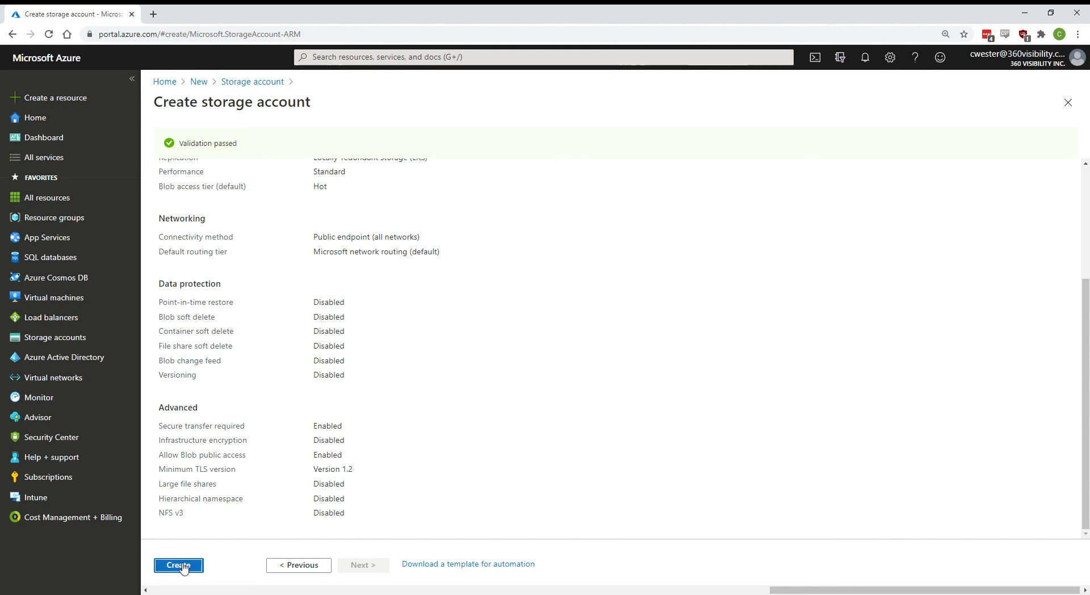